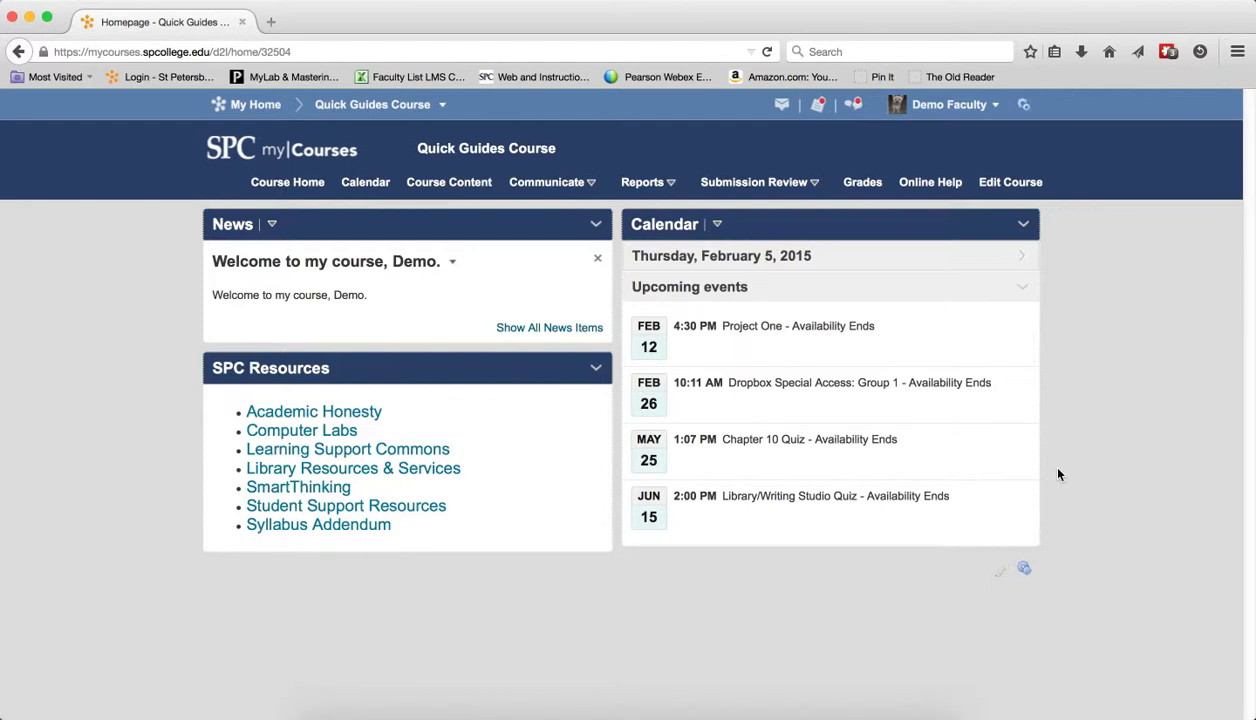
Step: Navigate via Submission Review > Discussions into the Lesson 1 Persuasion/Argument forum topic
{"action": "left_click", "coordinate": [752, 182]}
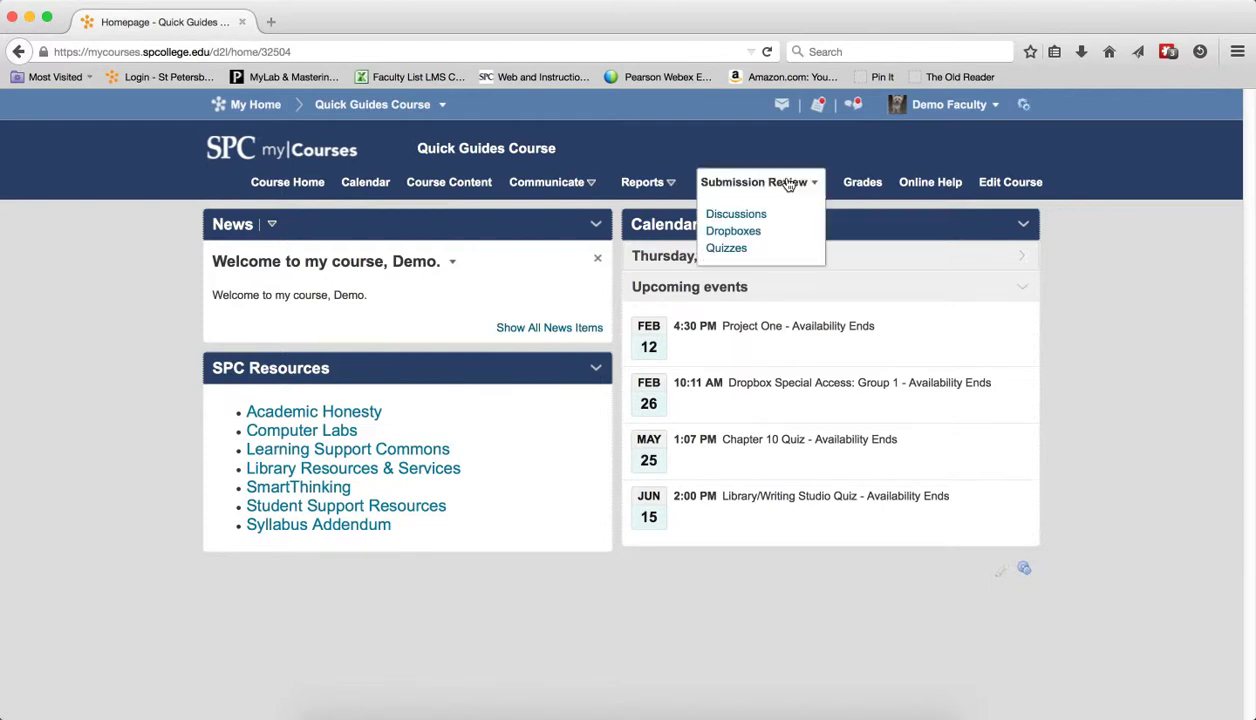
{"action": "left_click", "coordinate": [736, 214]}
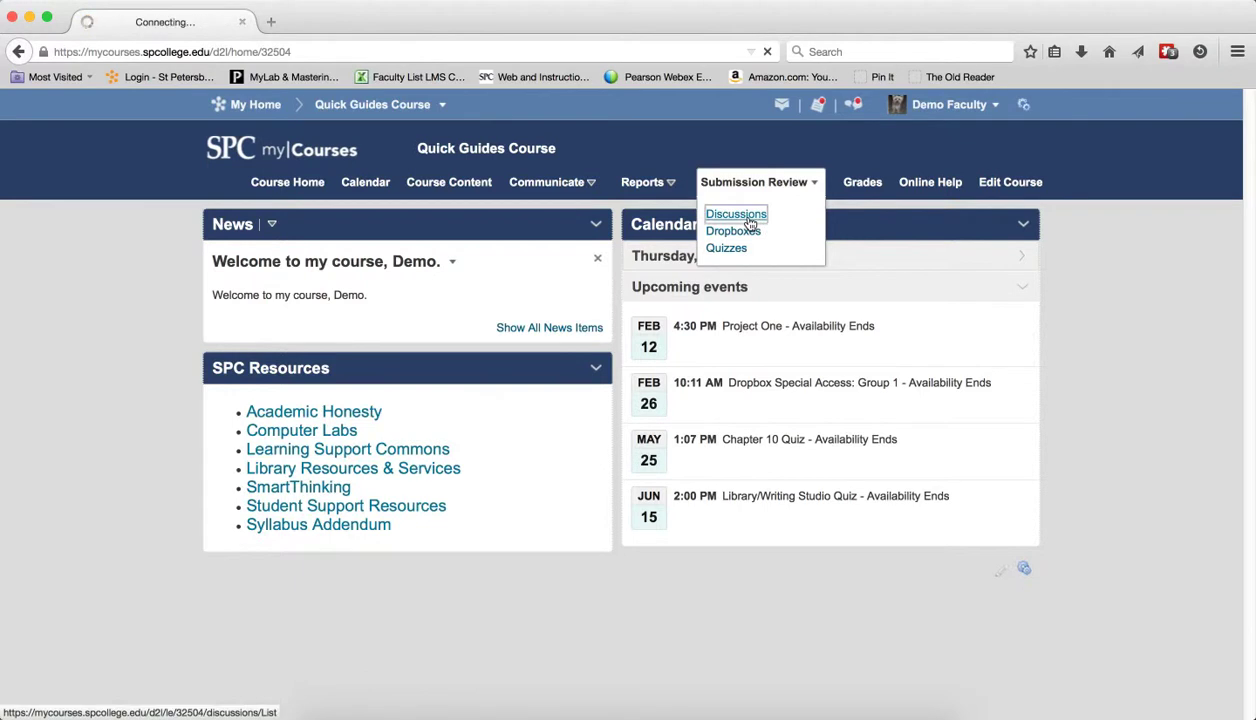
{"action": "left_click", "coordinate": [734, 214]}
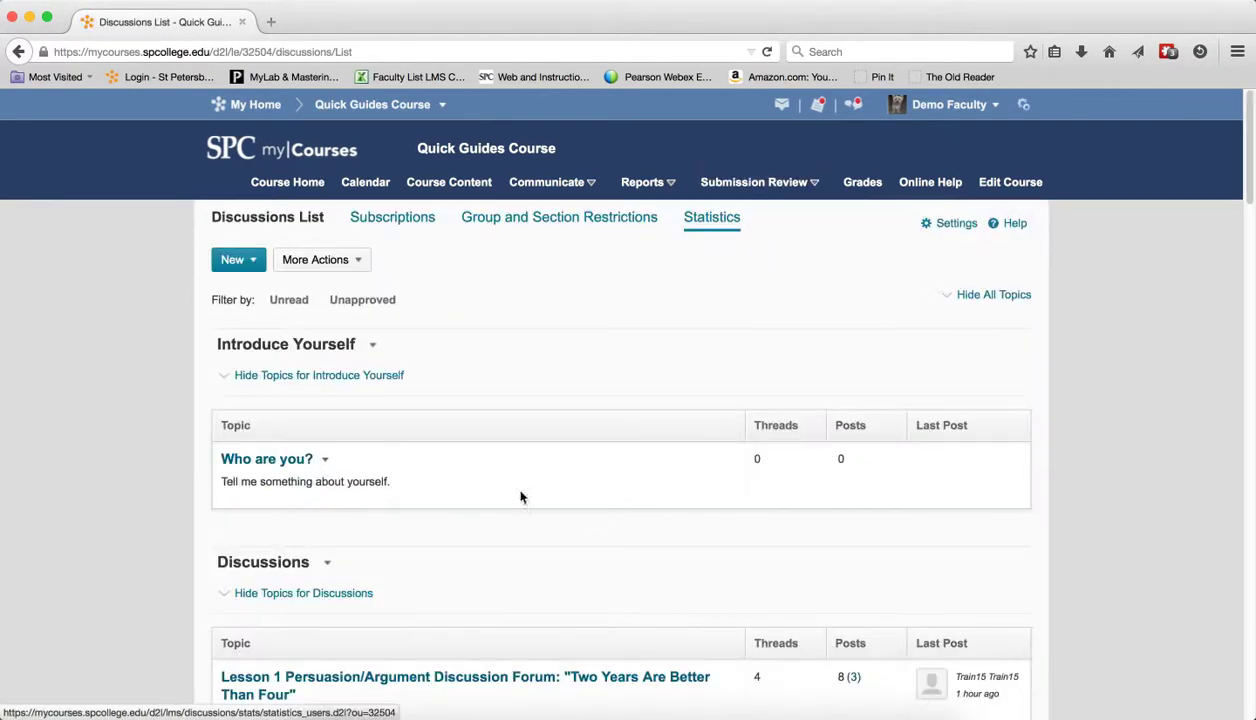
Step: Locate and open the 'Agree' thread in the topic's thread list
{"action": "scroll", "scroll_direction": "down", "scroll_amount": 3}
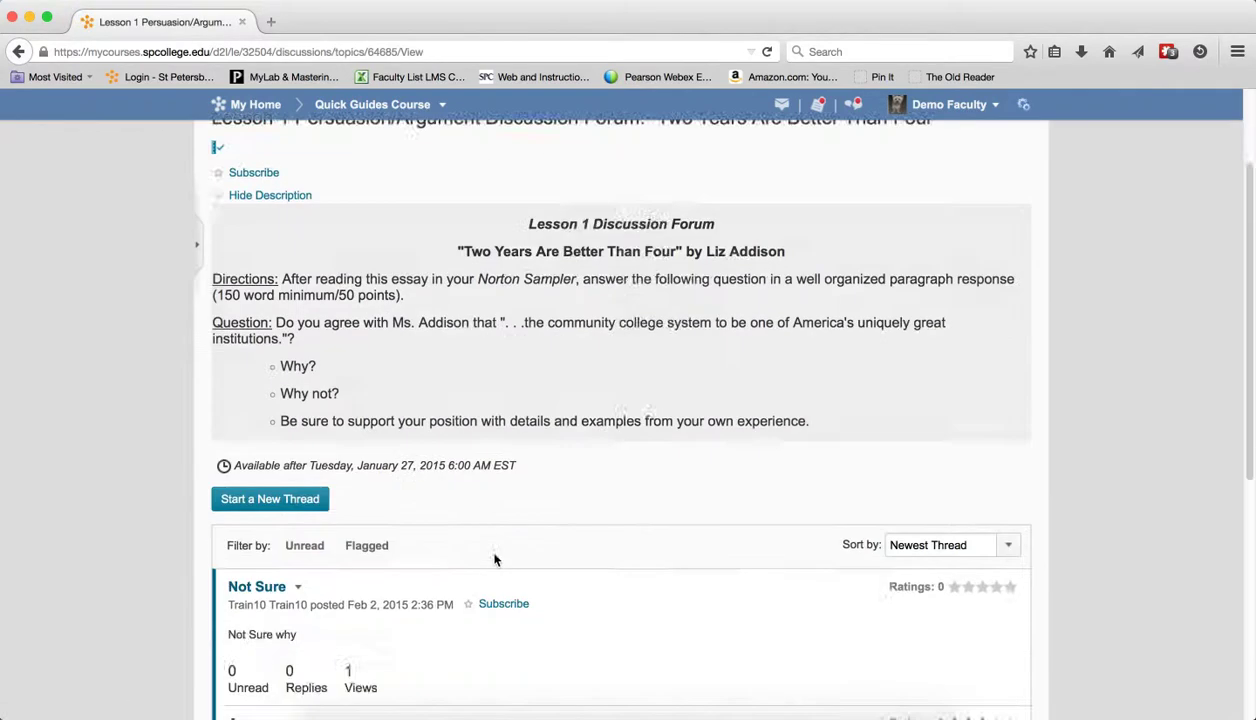
{"action": "scroll", "scroll_direction": "down", "scroll_amount": 3}
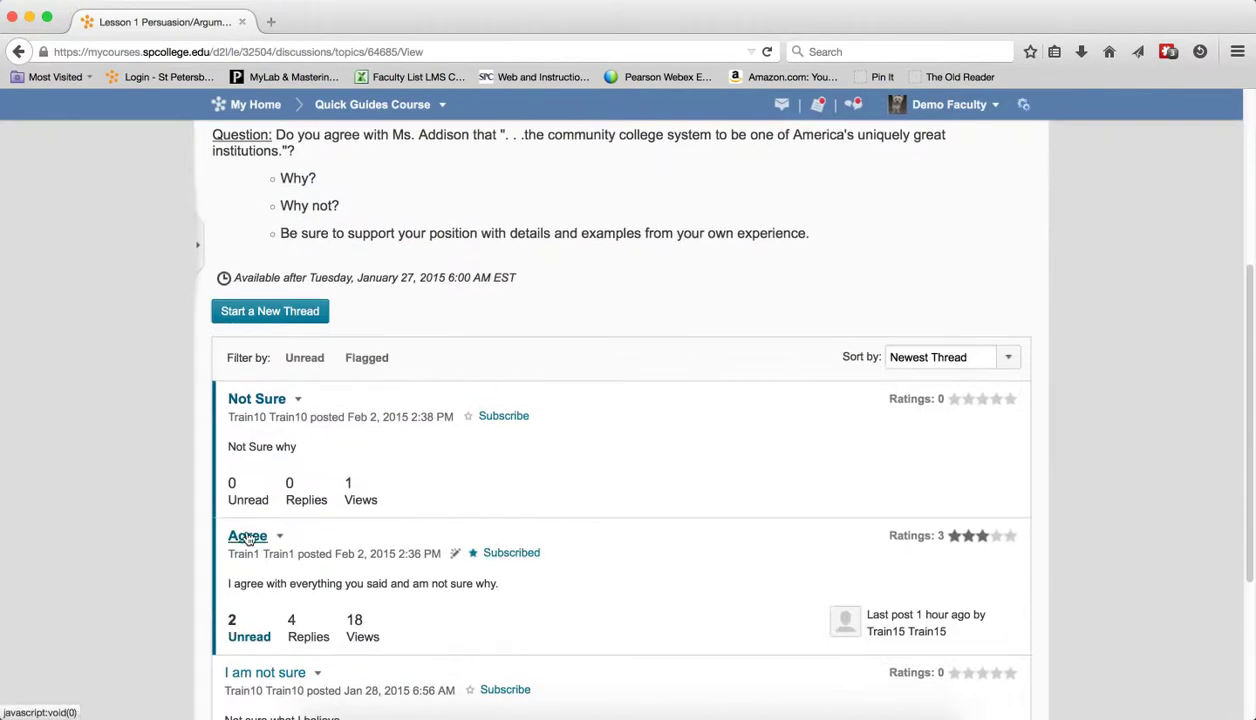
{"action": "left_click", "coordinate": [246, 536]}
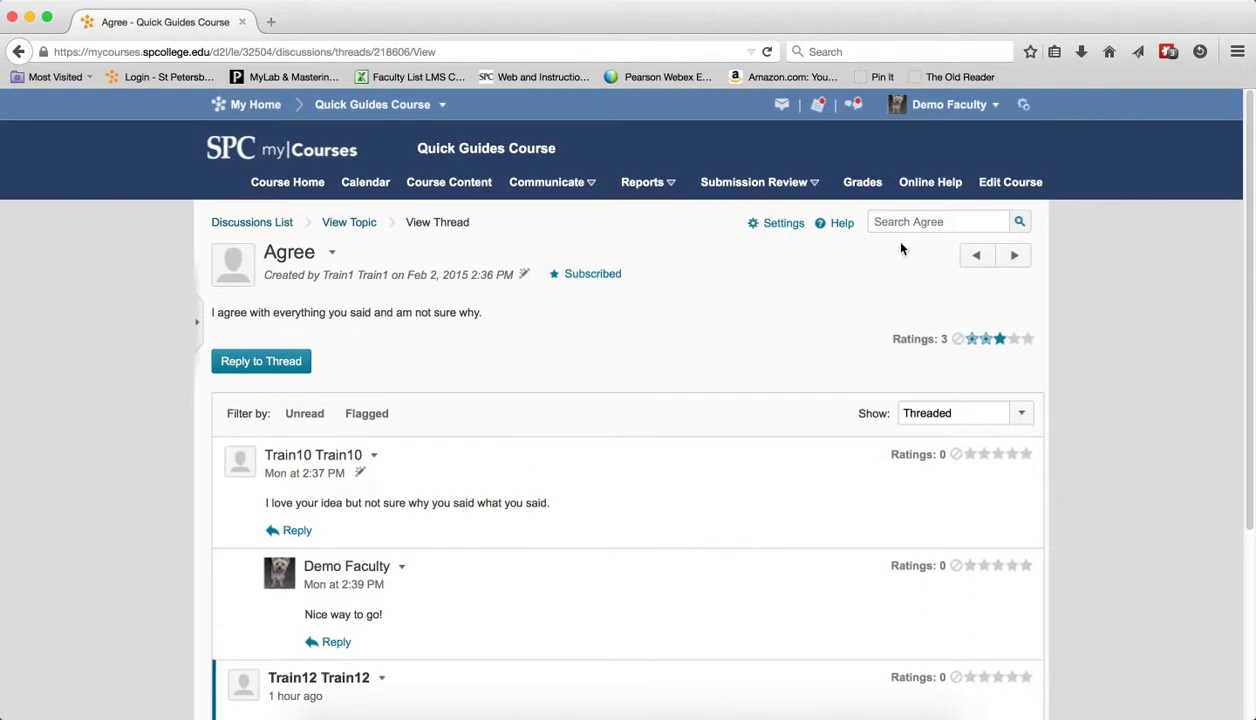
{"action": "mouse_move", "coordinate": [856, 312]}
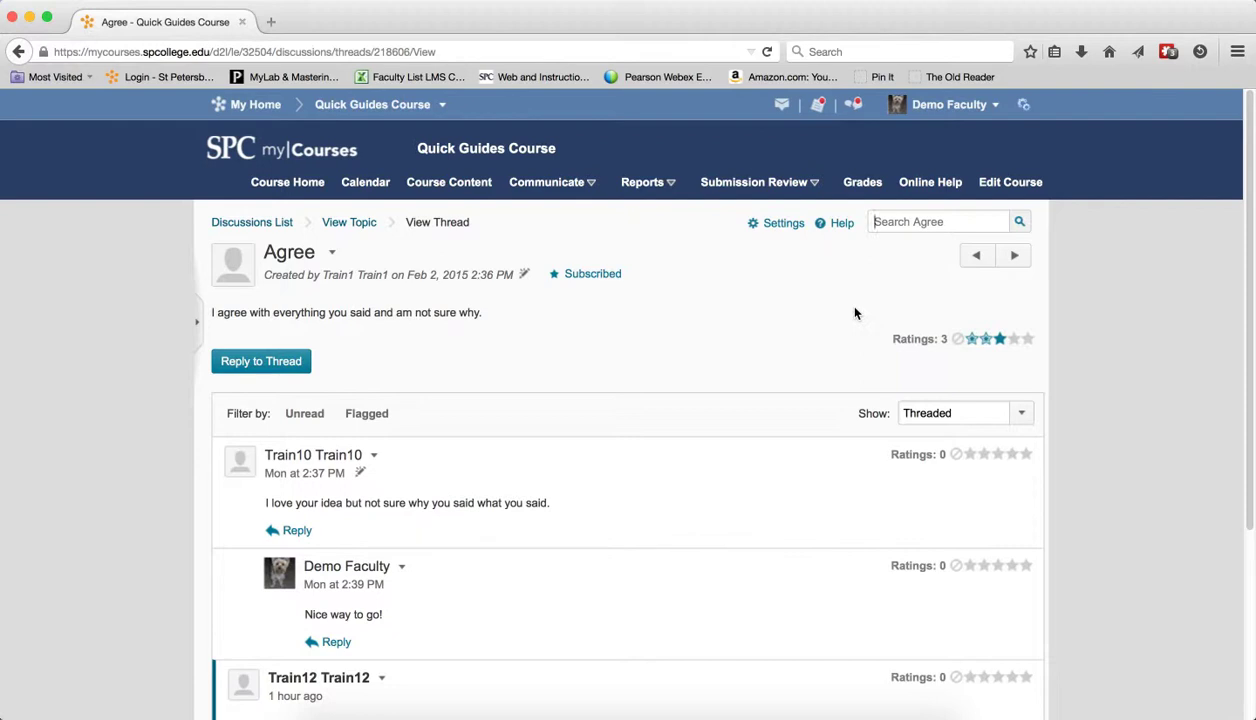
Step: Search the Agree thread for 'why', returning 2 matching replies
{"action": "type", "text": "why"}
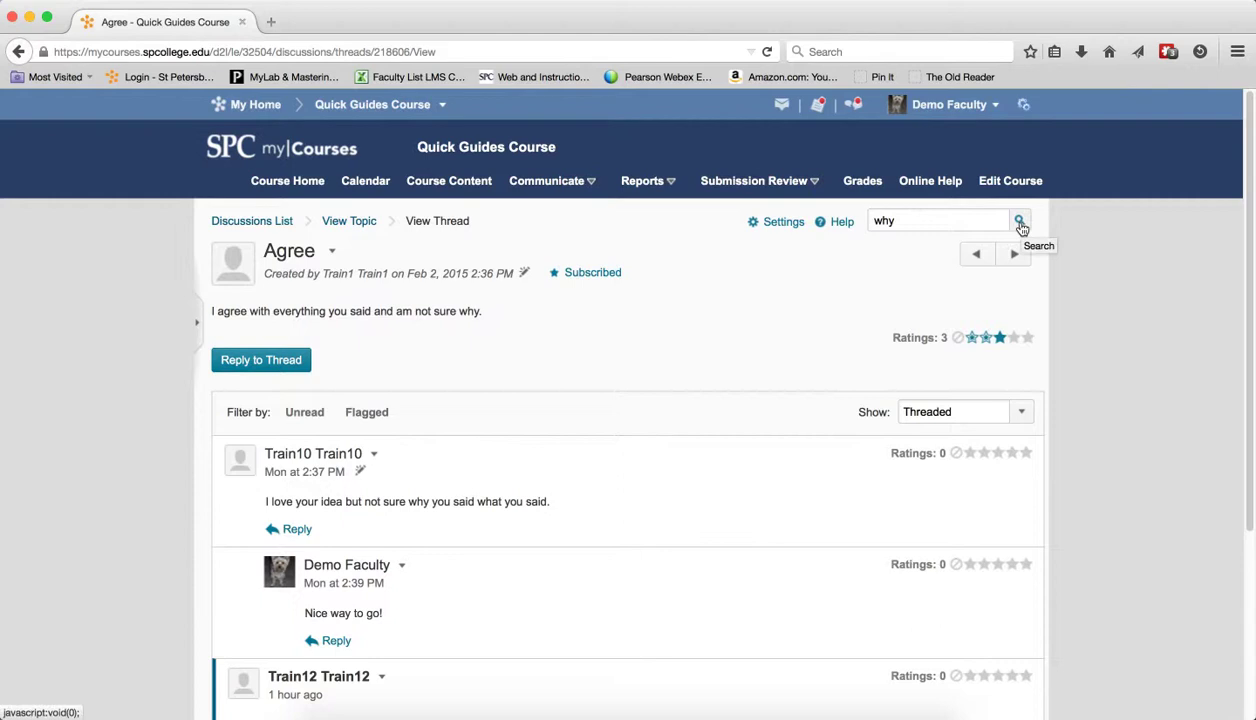
{"action": "left_click", "coordinate": [1020, 220]}
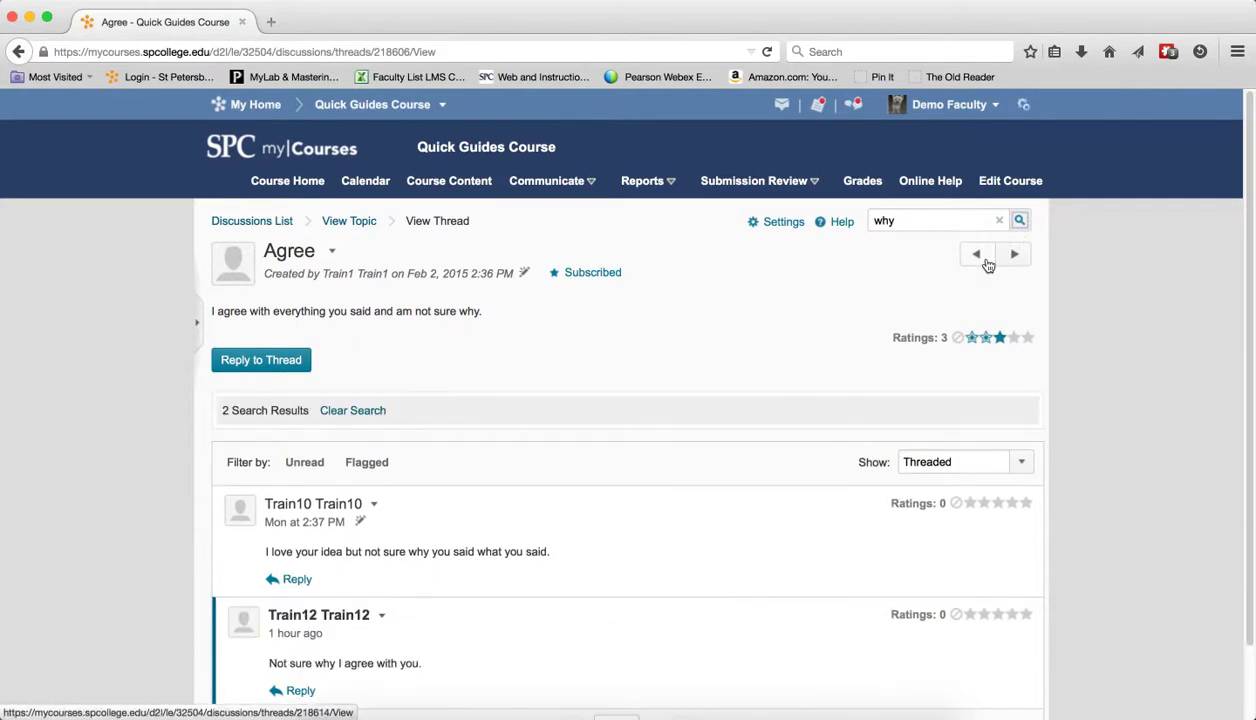
{"action": "mouse_move", "coordinate": [976, 252]}
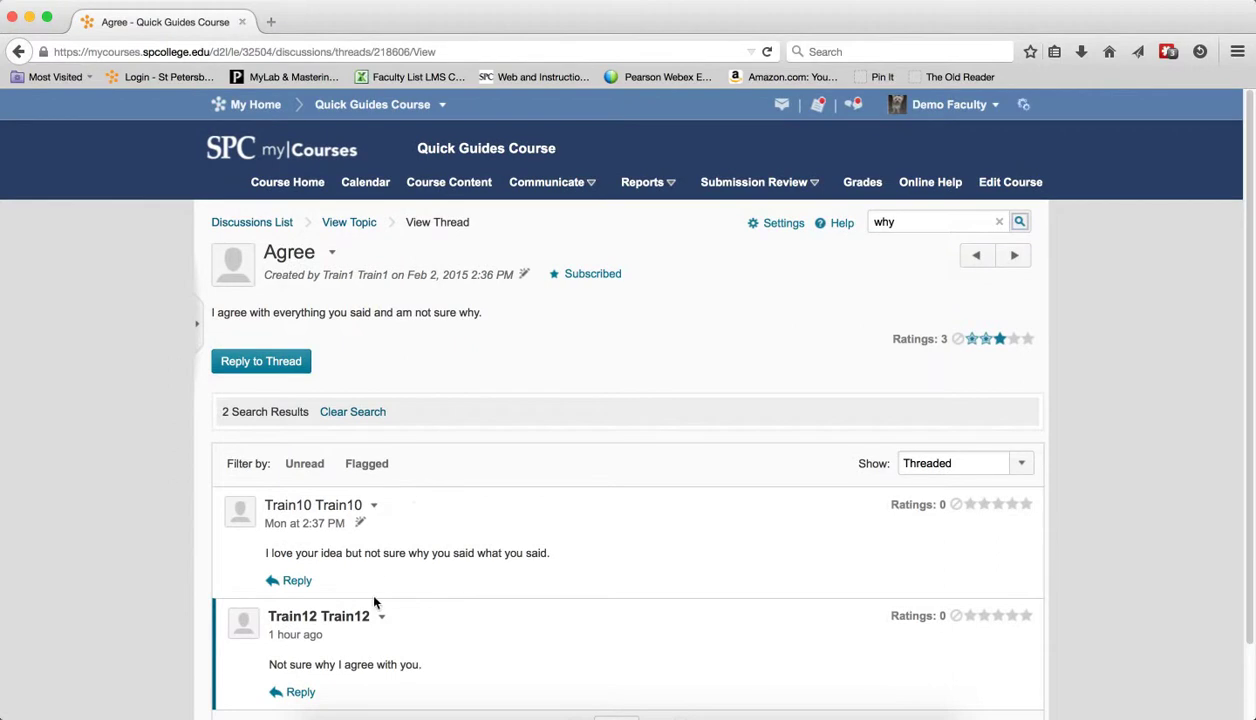
{"action": "mouse_move", "coordinate": [408, 668]}
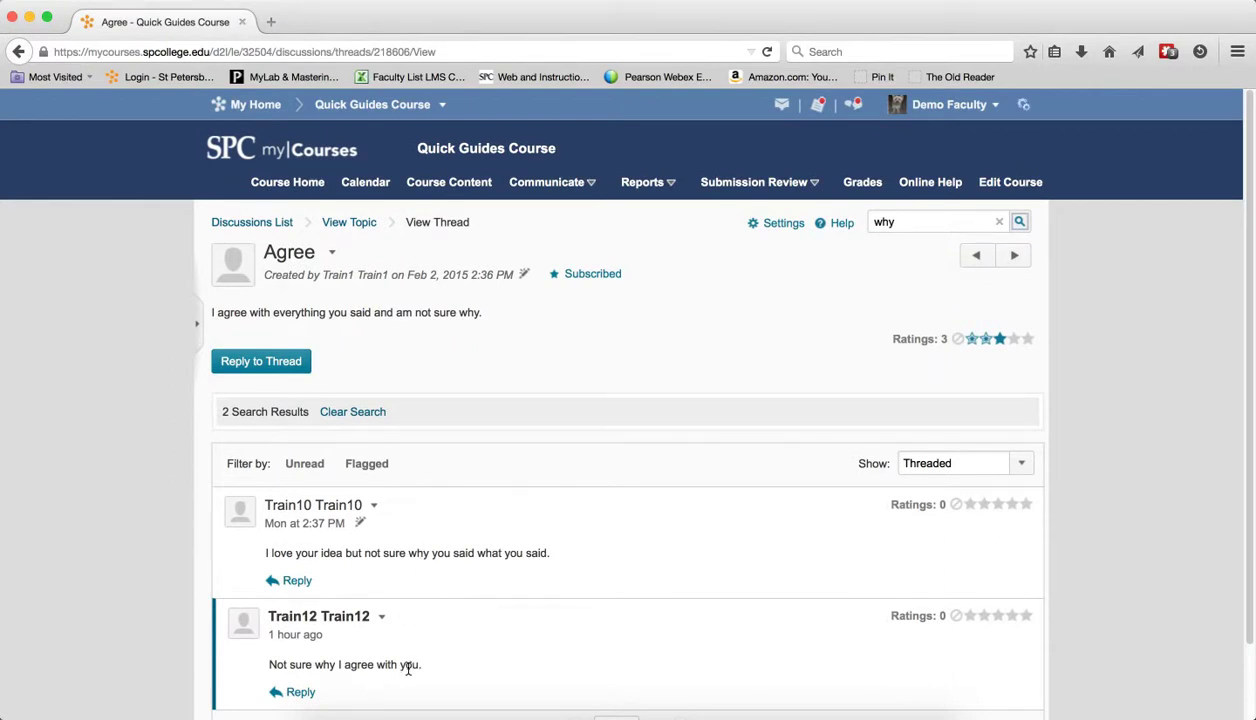
{"action": "mouse_move", "coordinate": [372, 392]}
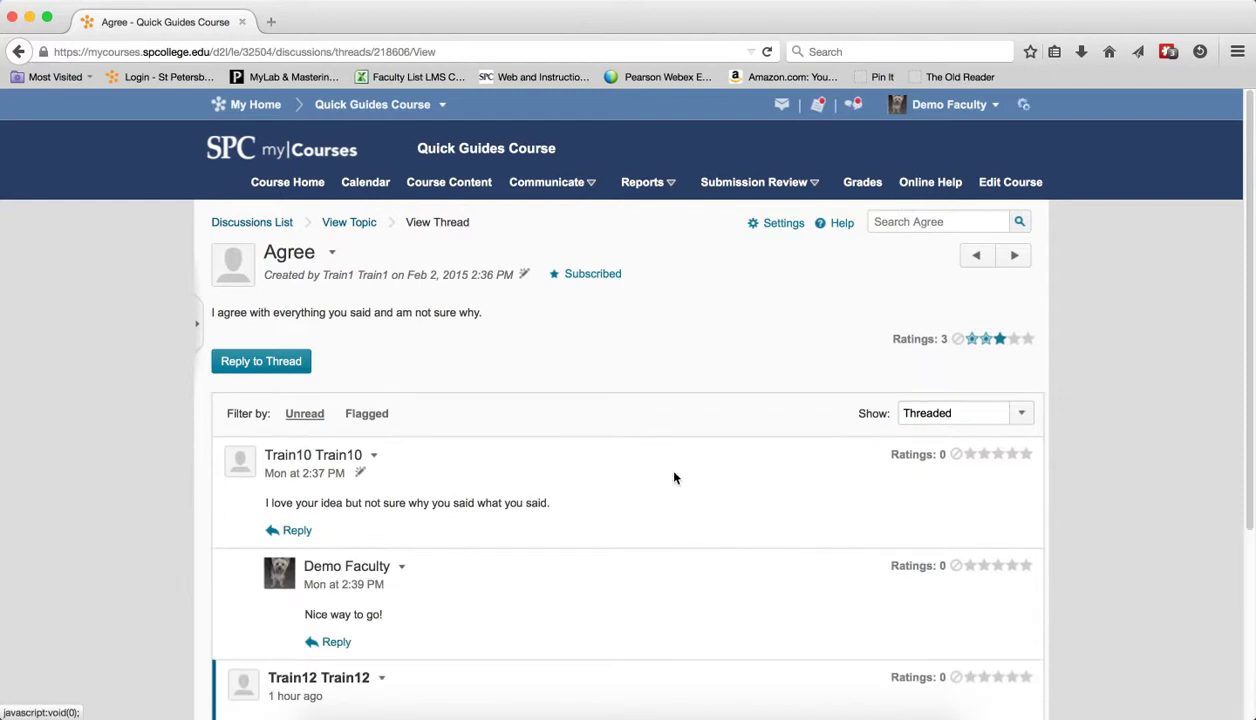
{"action": "mouse_move", "coordinate": [340, 296]}
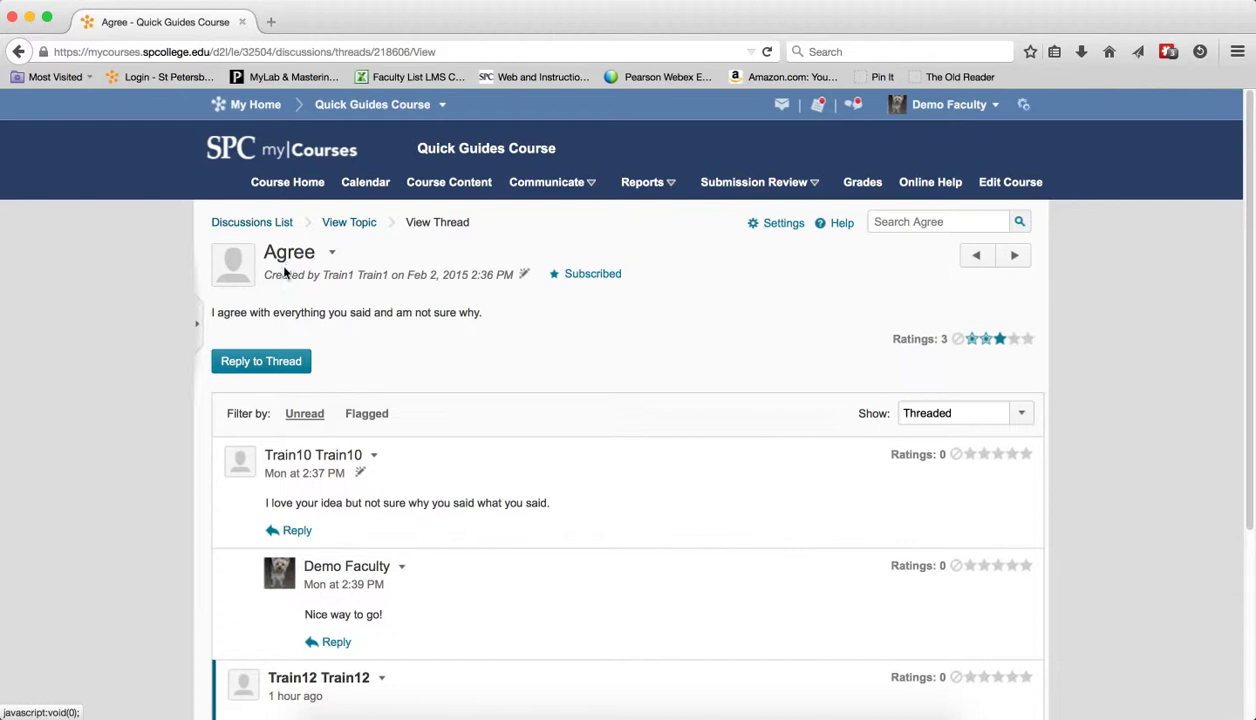
{"action": "mouse_move", "coordinate": [344, 272]}
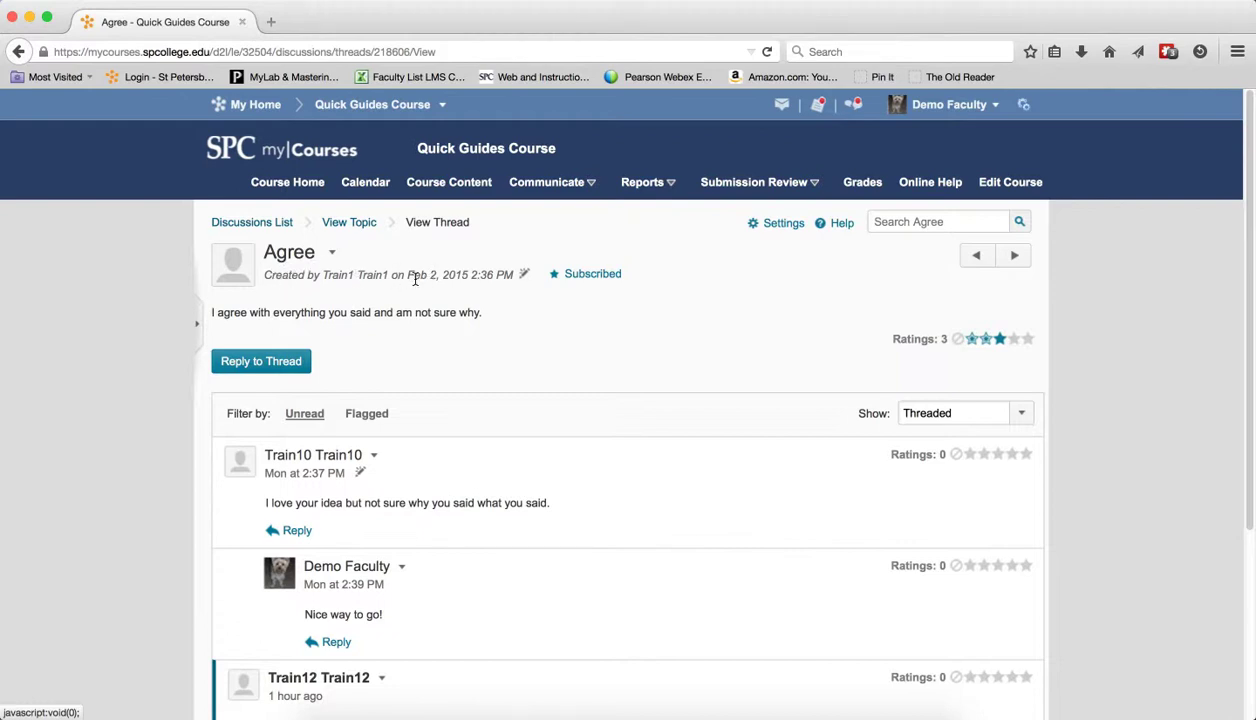
{"action": "mouse_move", "coordinate": [484, 276]}
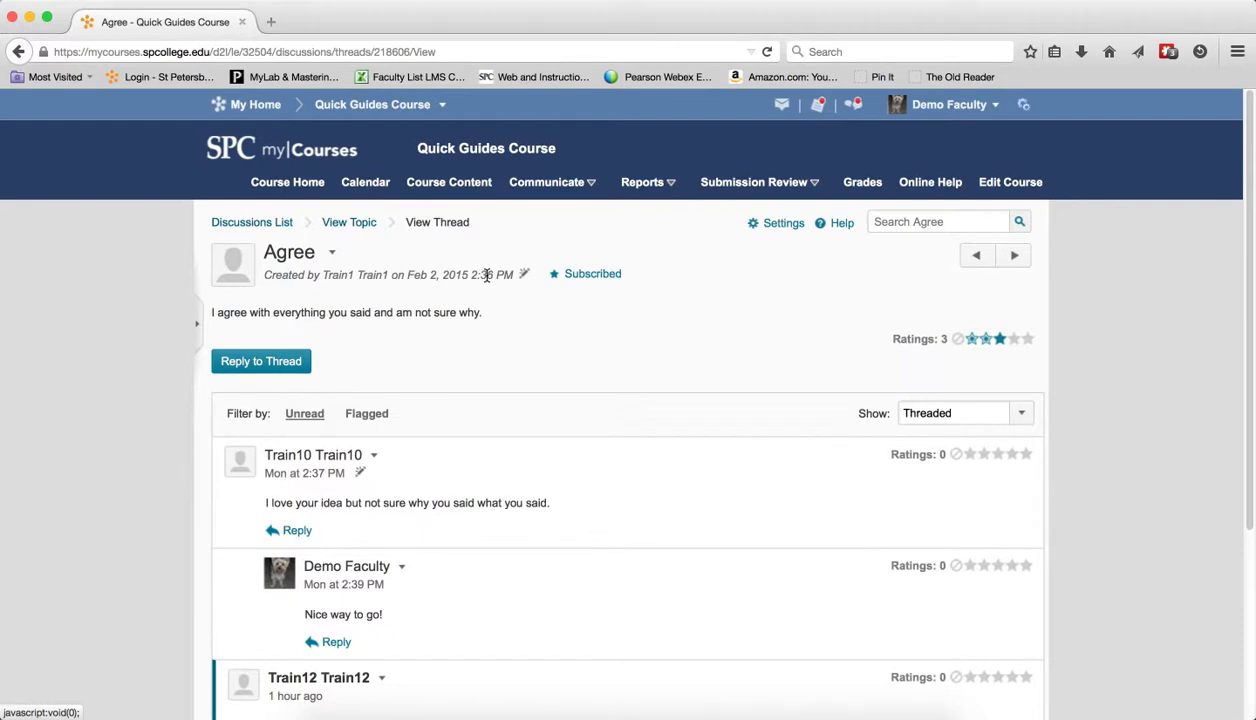
{"action": "mouse_move", "coordinate": [592, 274]}
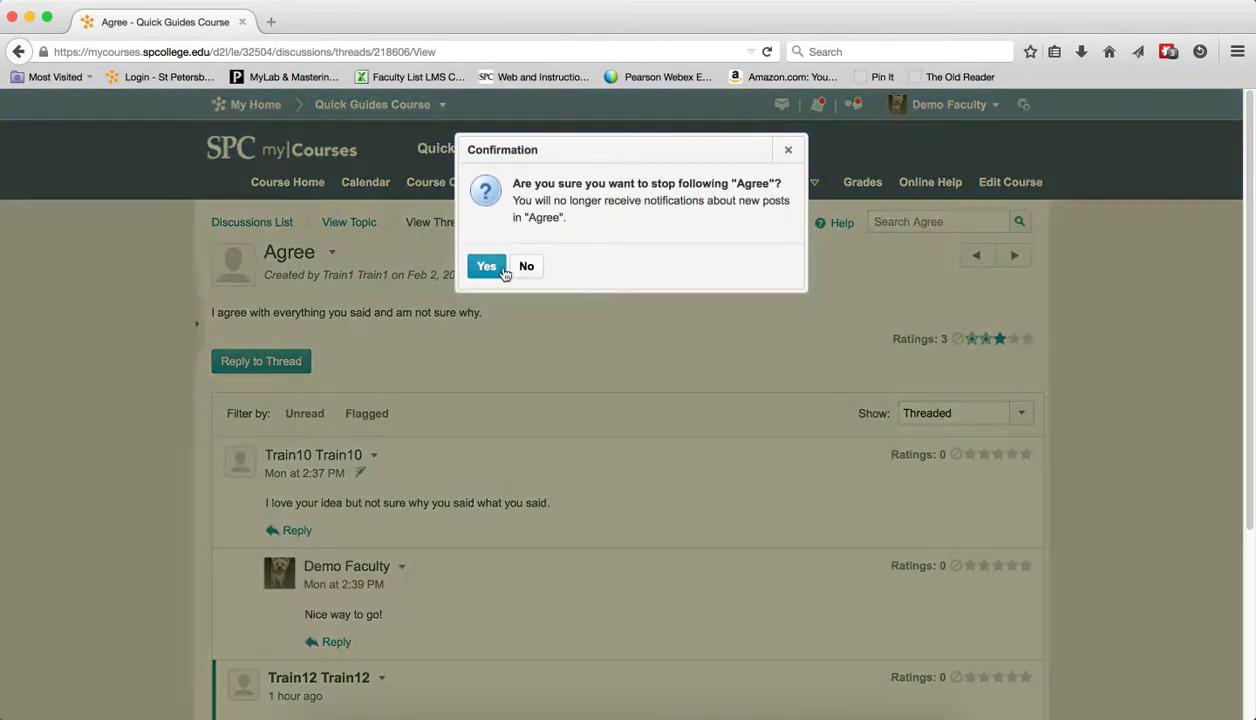
Step: Unsubscribe from the Agree thread, then resubscribe with minibar-only notifications
{"action": "left_click", "coordinate": [486, 266]}
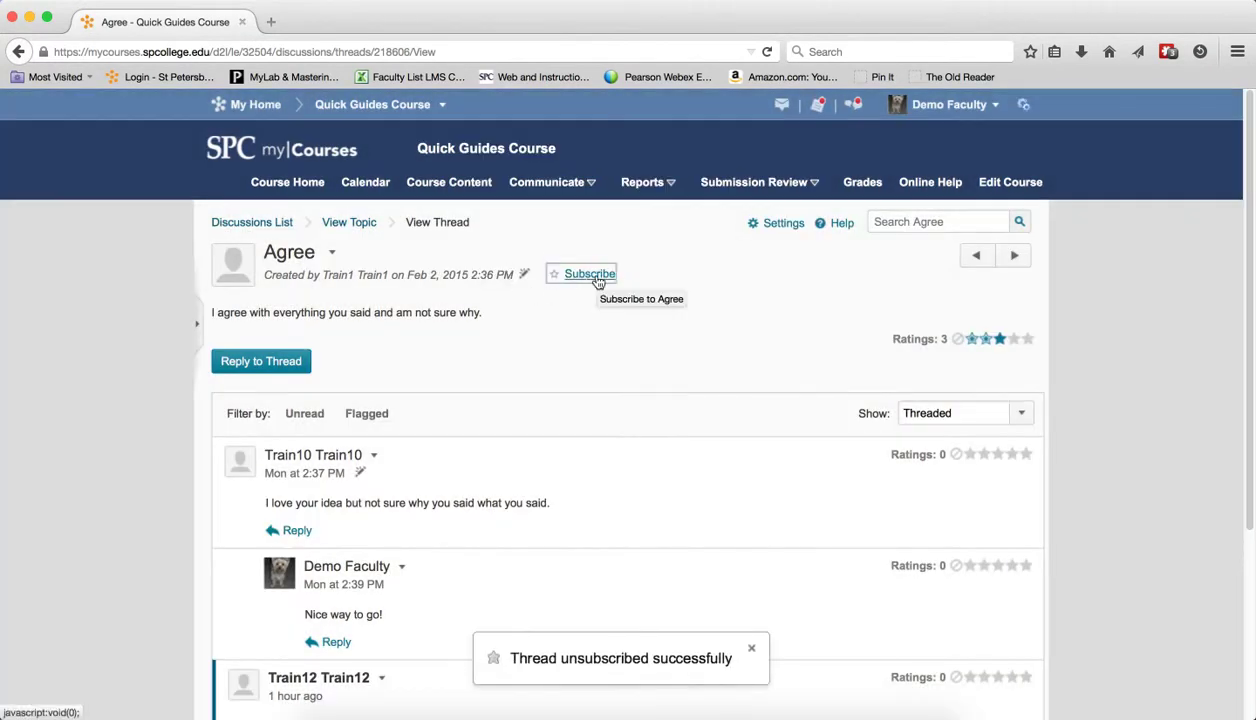
{"action": "left_click", "coordinate": [588, 274]}
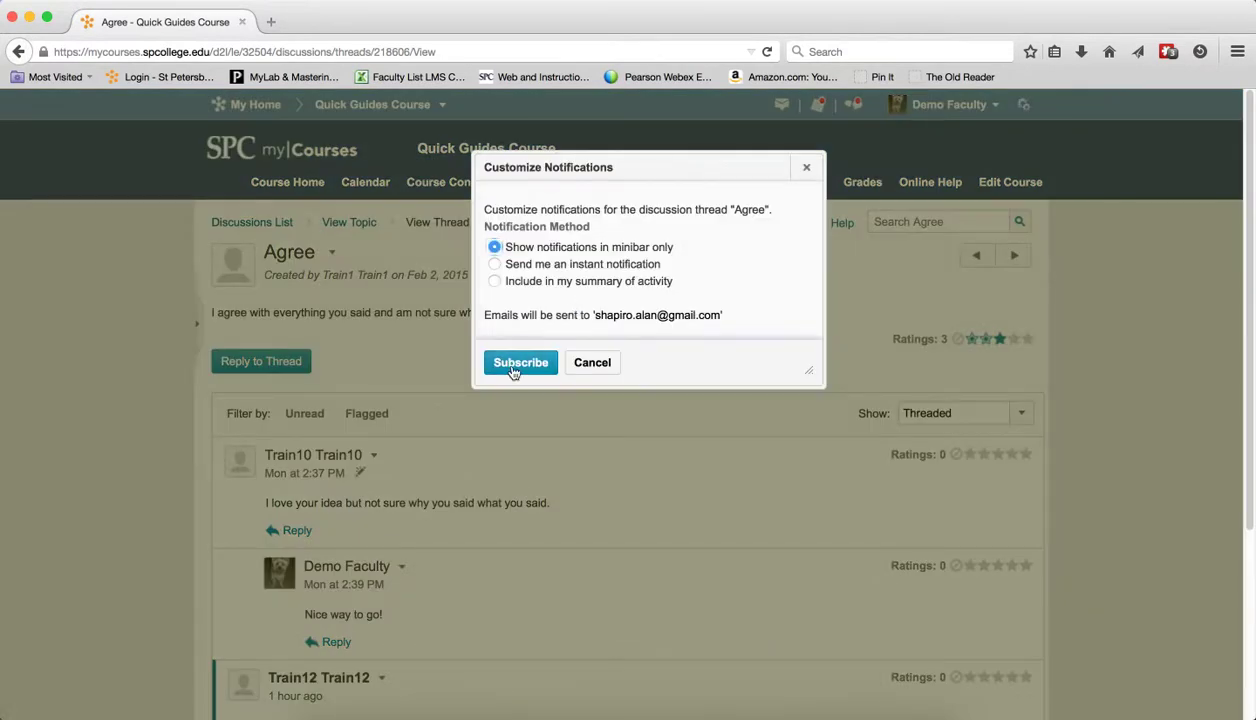
{"action": "left_click", "coordinate": [520, 362]}
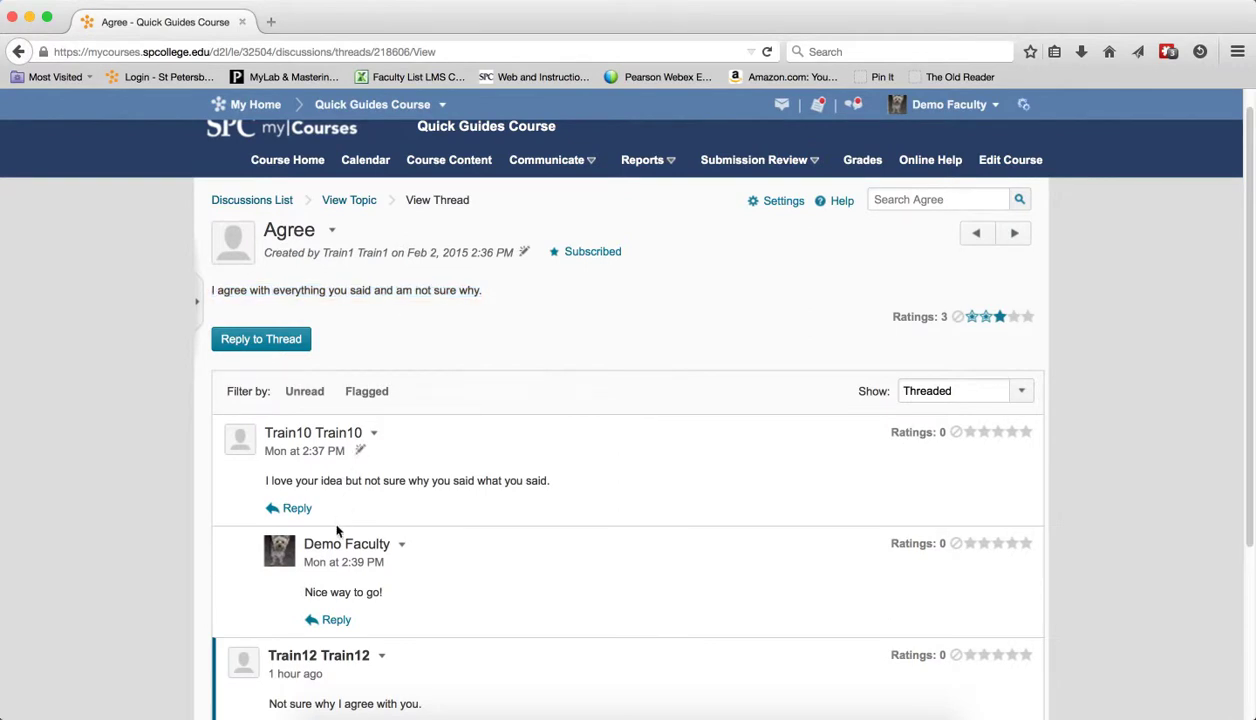
{"action": "mouse_move", "coordinate": [338, 620]}
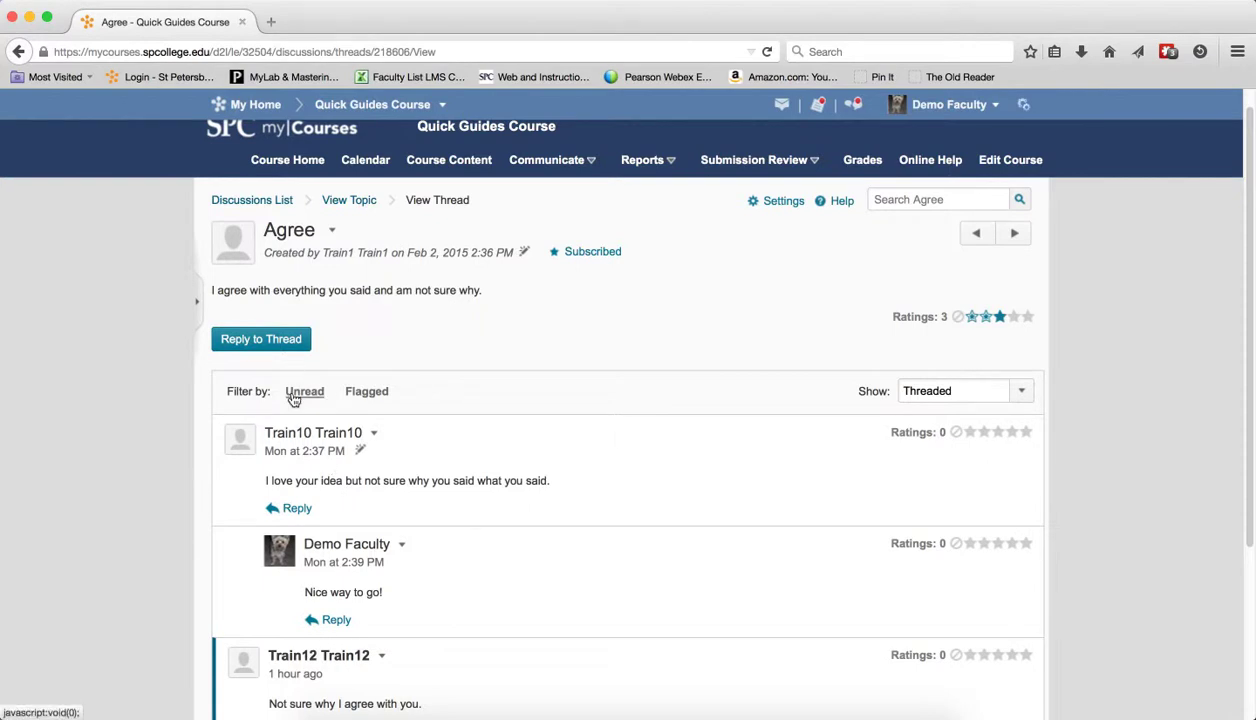
{"action": "left_click", "coordinate": [304, 390]}
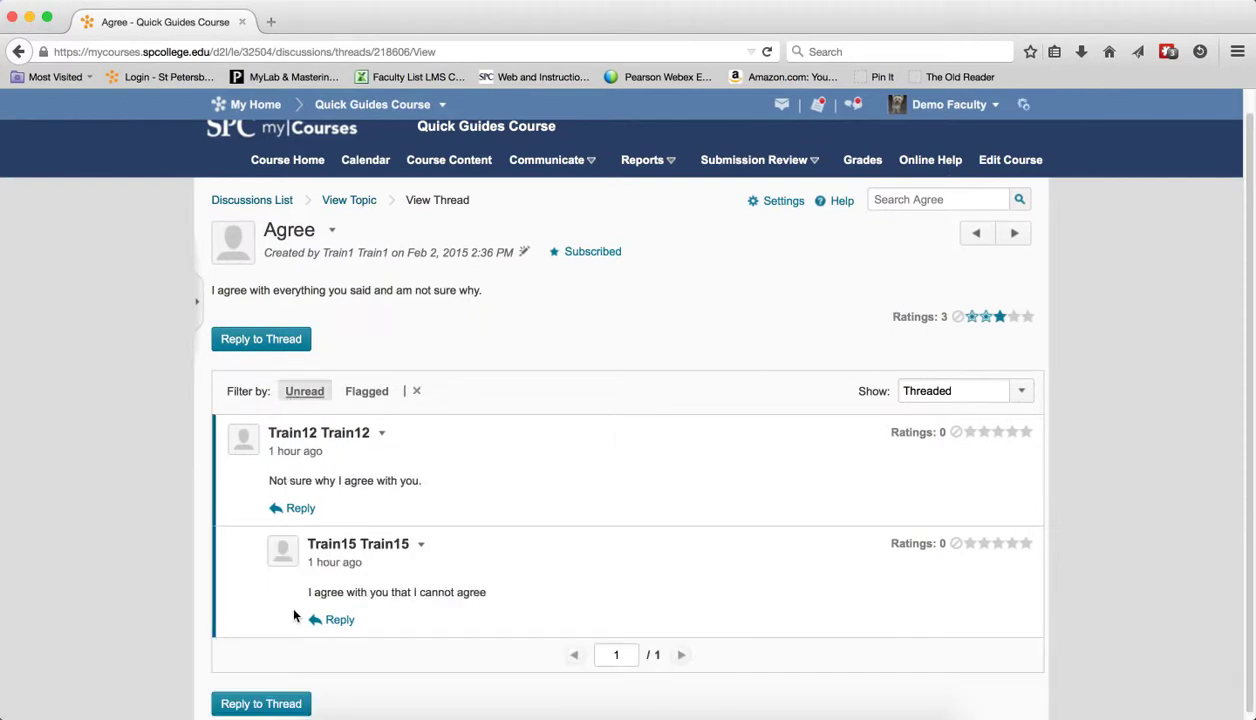
{"action": "mouse_move", "coordinate": [220, 440]}
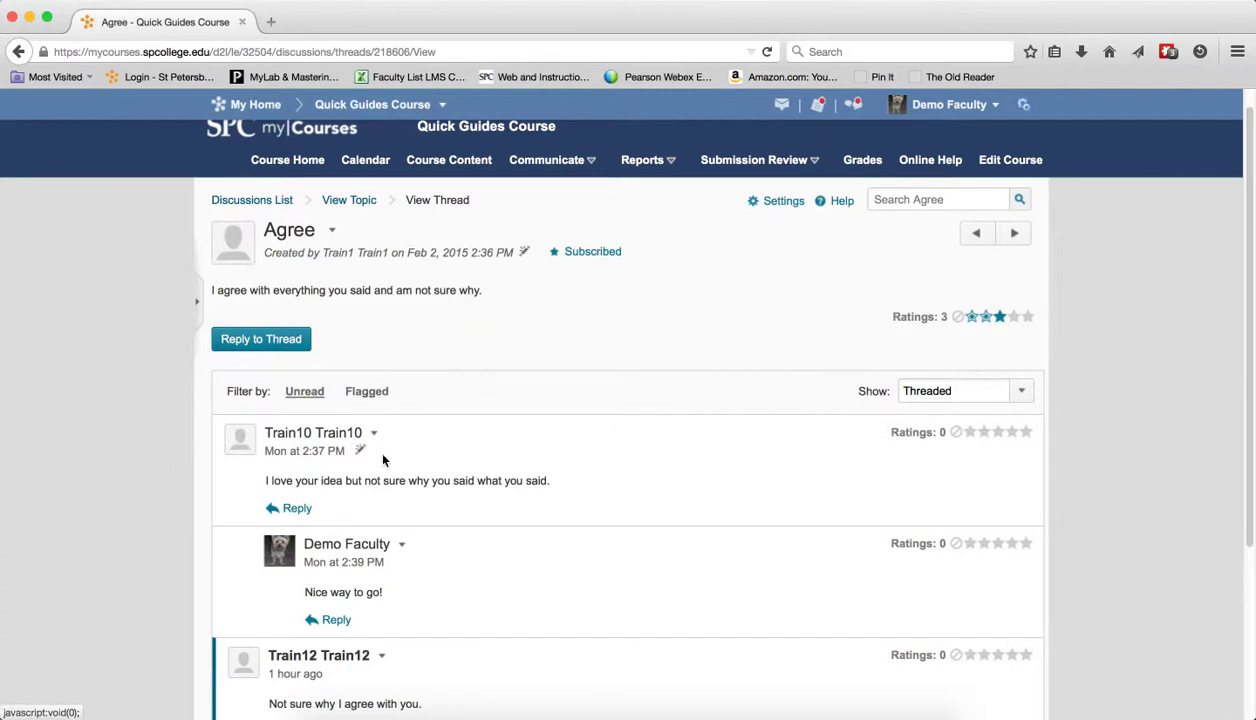
{"action": "left_click", "coordinate": [374, 432]}
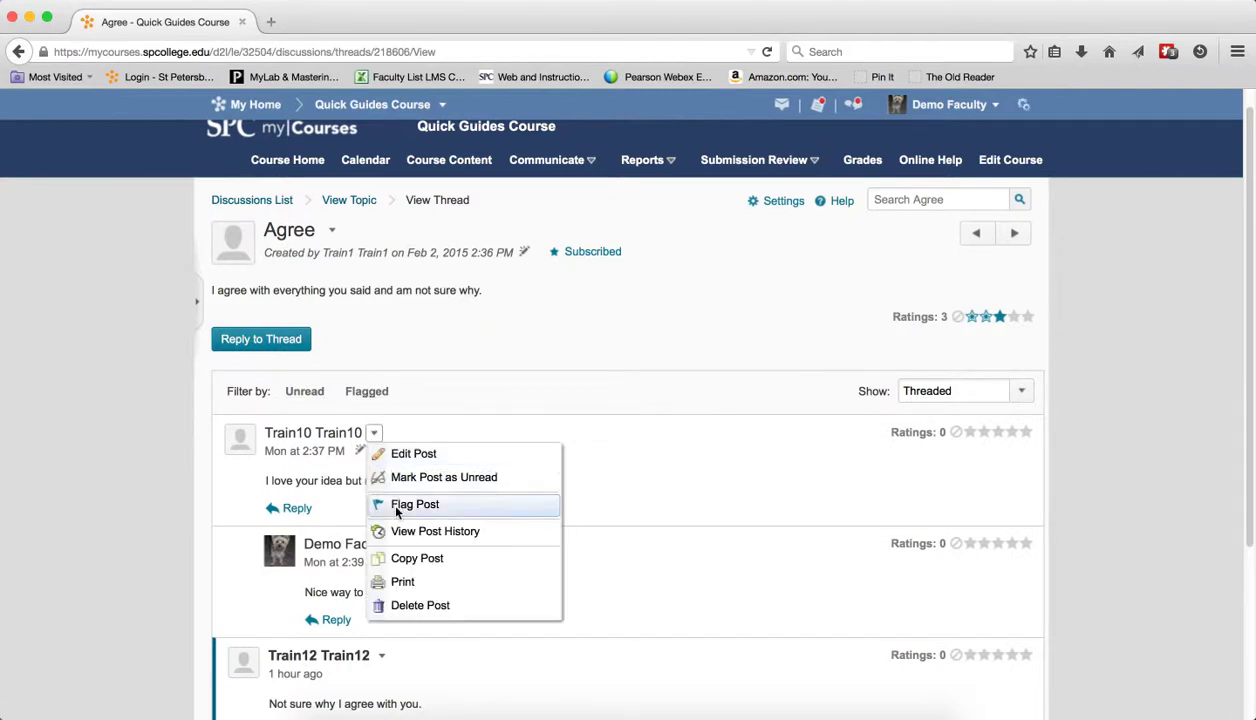
{"action": "mouse_move", "coordinate": [452, 338]}
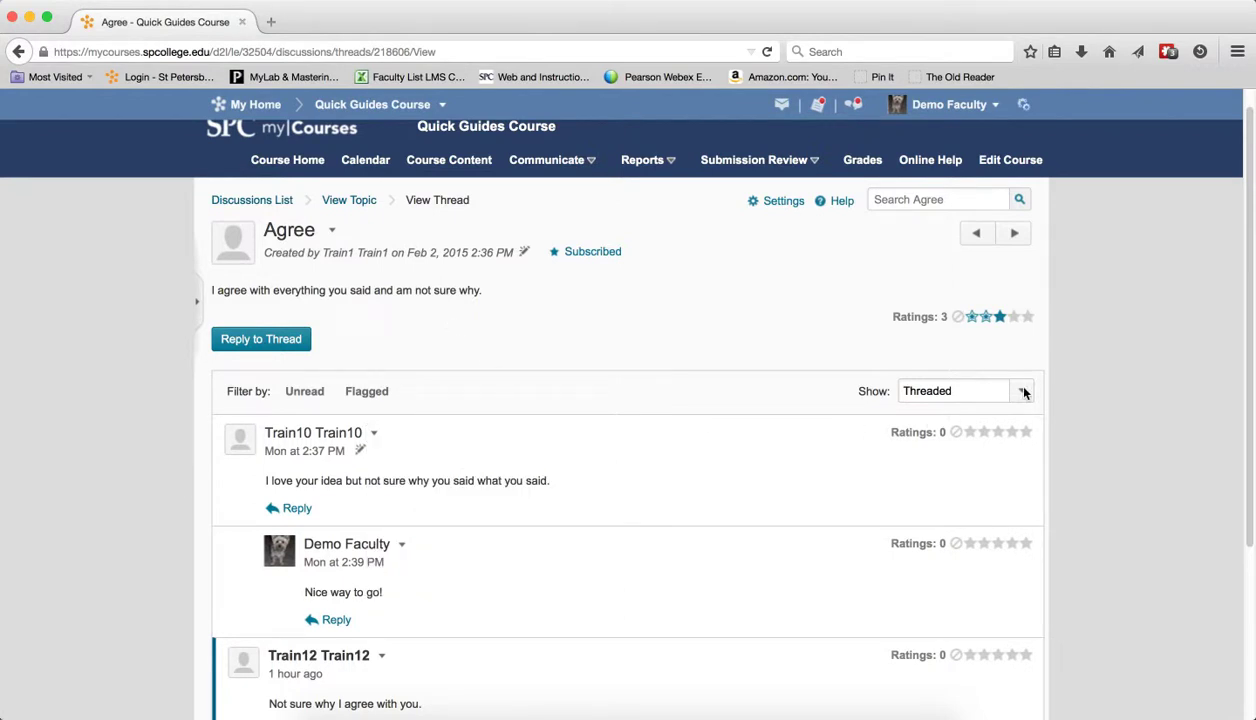
{"action": "left_click", "coordinate": [1022, 390]}
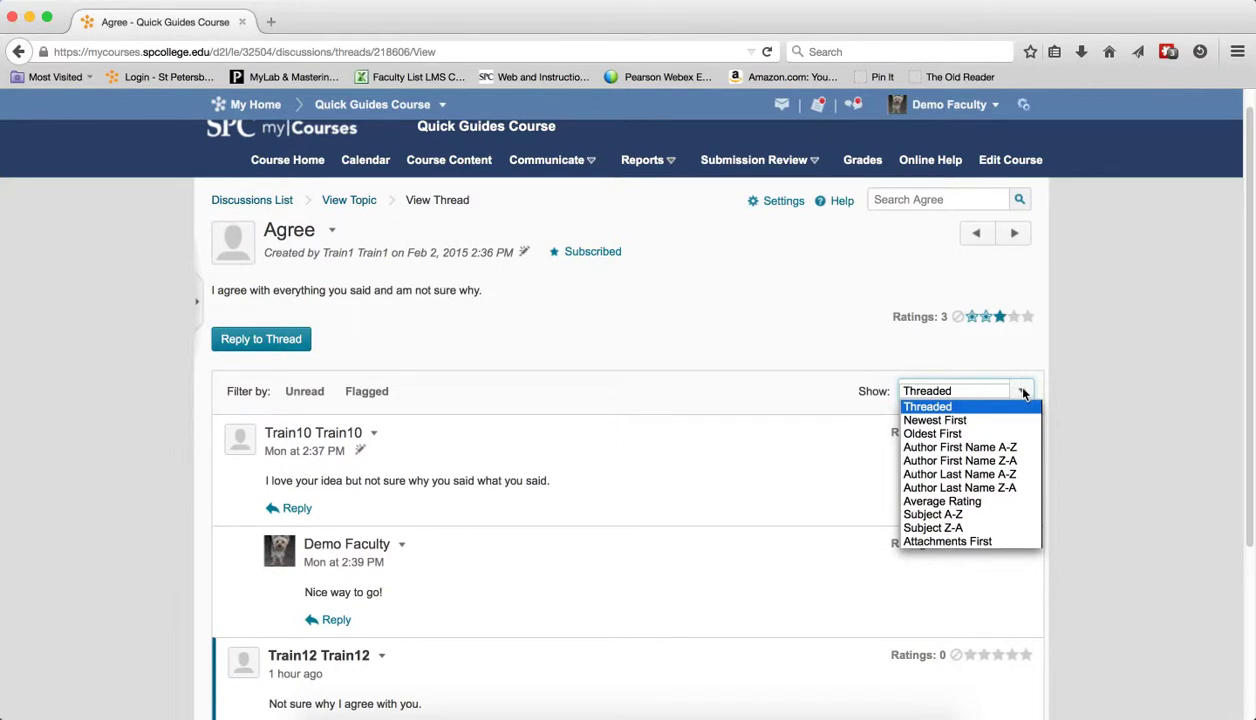
{"action": "mouse_move", "coordinate": [936, 420]}
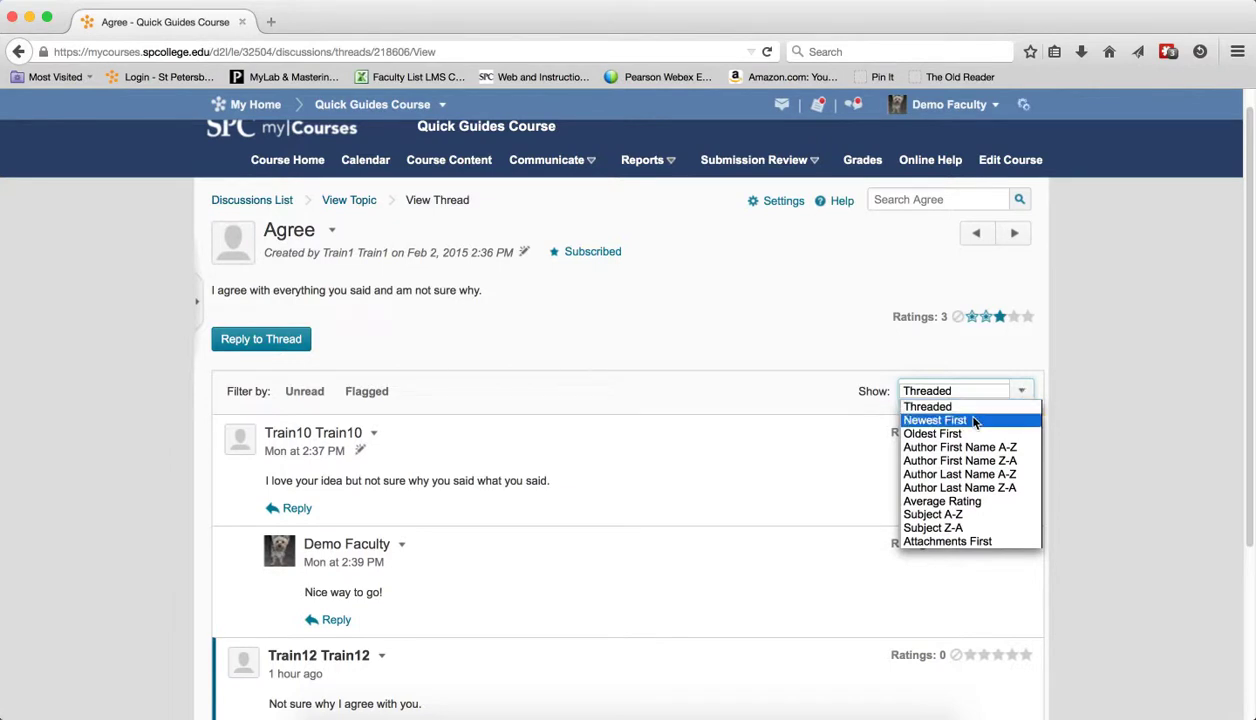
{"action": "left_click", "coordinate": [934, 420]}
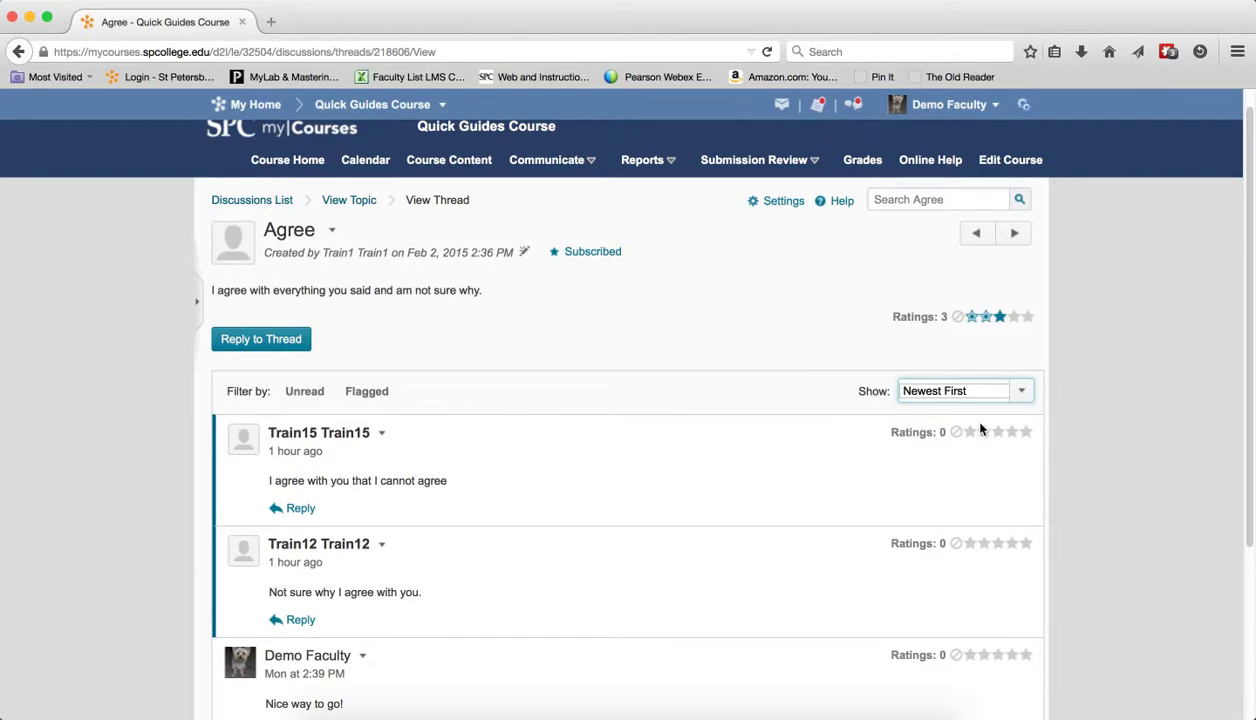
{"action": "left_click", "coordinate": [964, 390]}
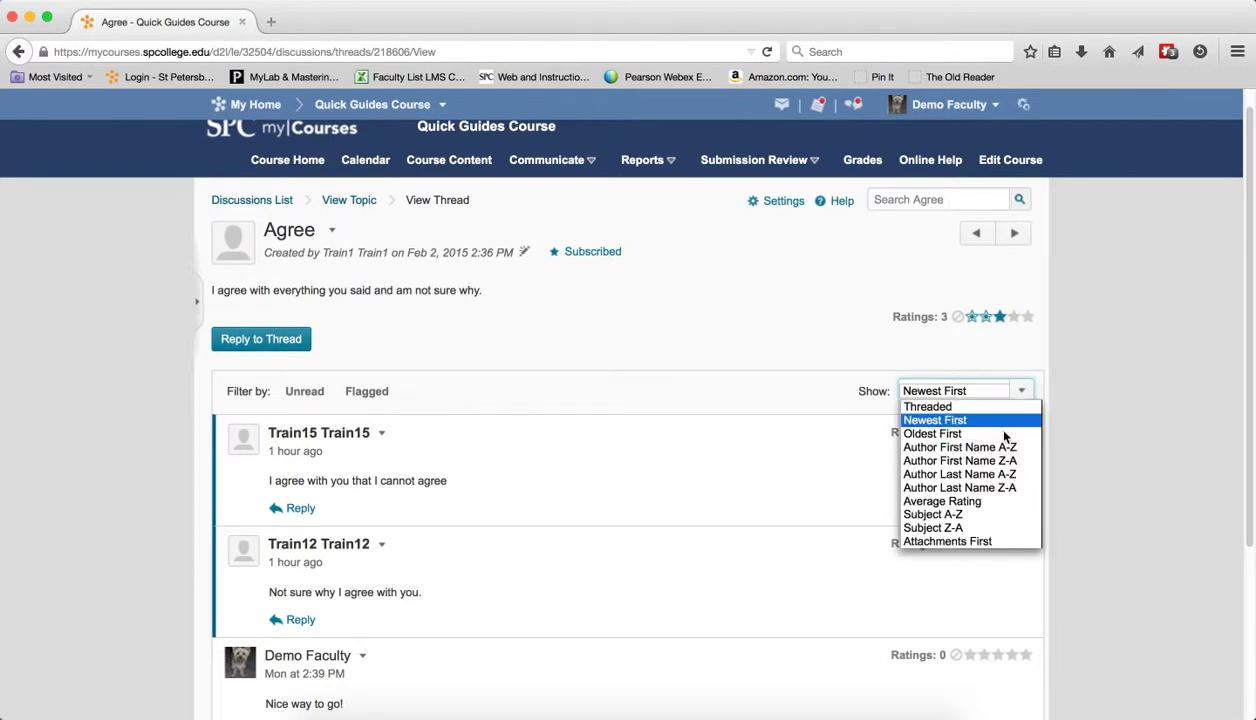
{"action": "left_click", "coordinate": [958, 448]}
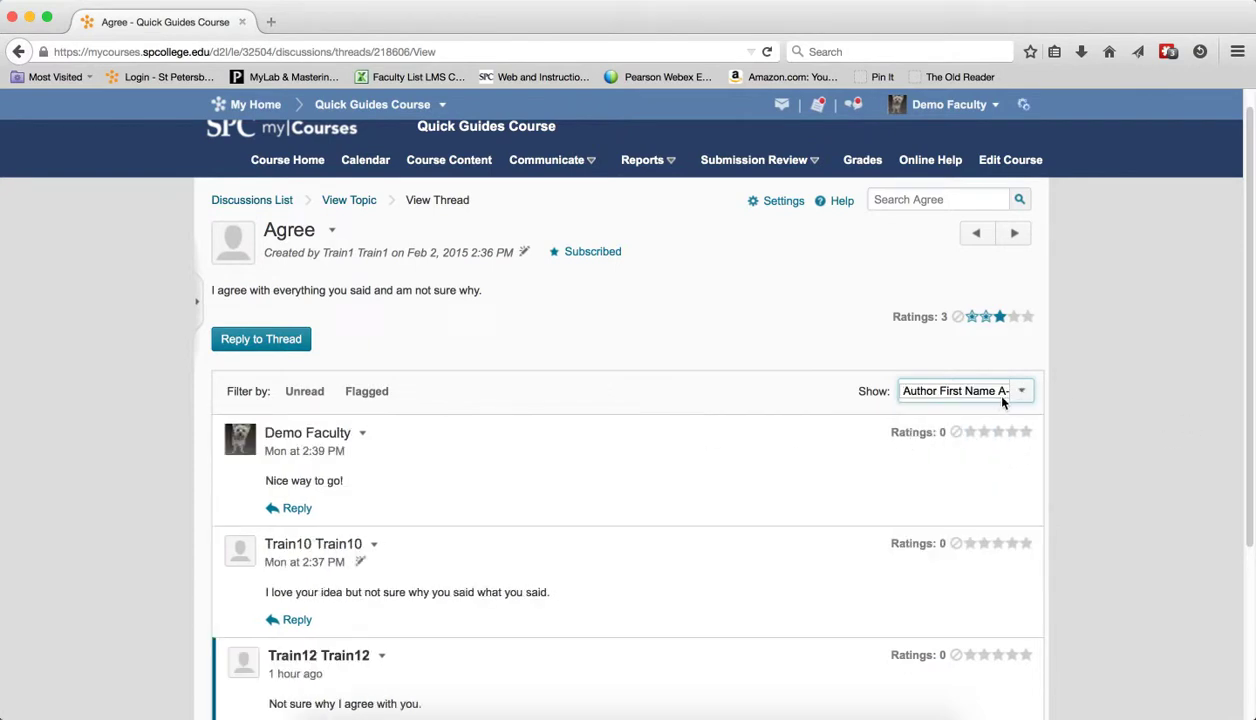
{"action": "left_click", "coordinate": [964, 390]}
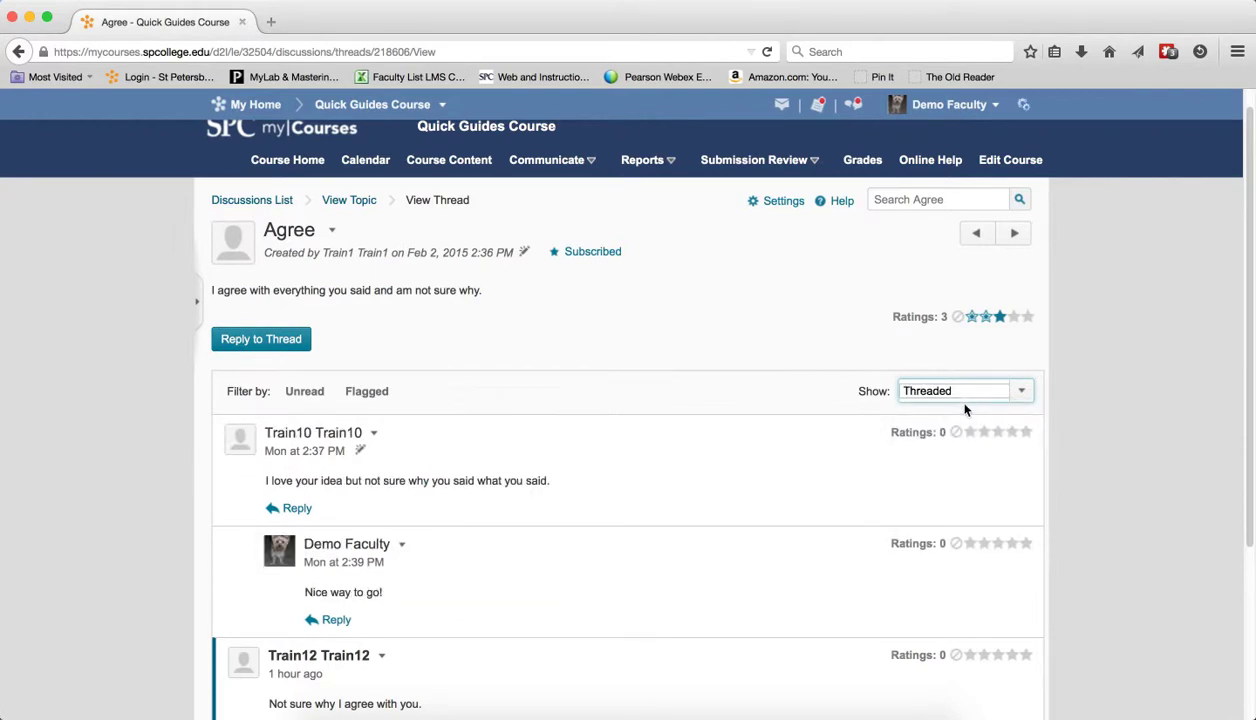
Step: Rate Train10's reply three stars in the Agree thread
{"action": "scroll", "scroll_direction": "down", "scroll_amount": 3}
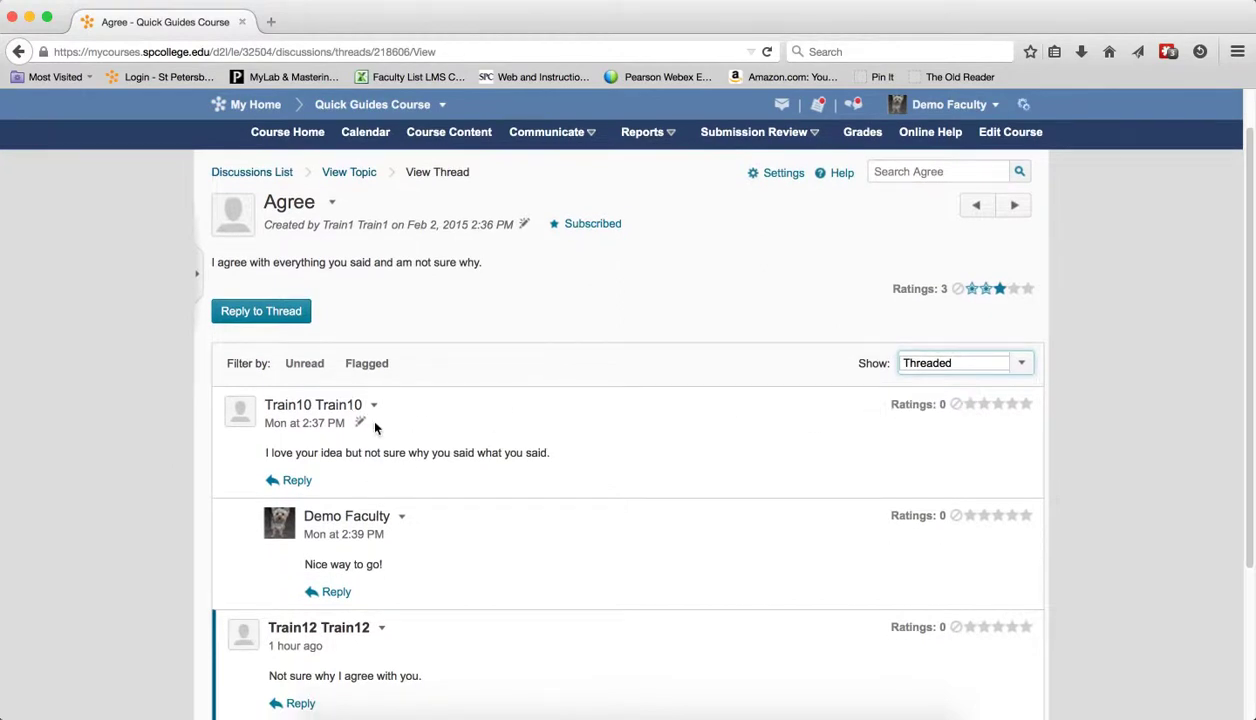
{"action": "mouse_move", "coordinate": [330, 404]}
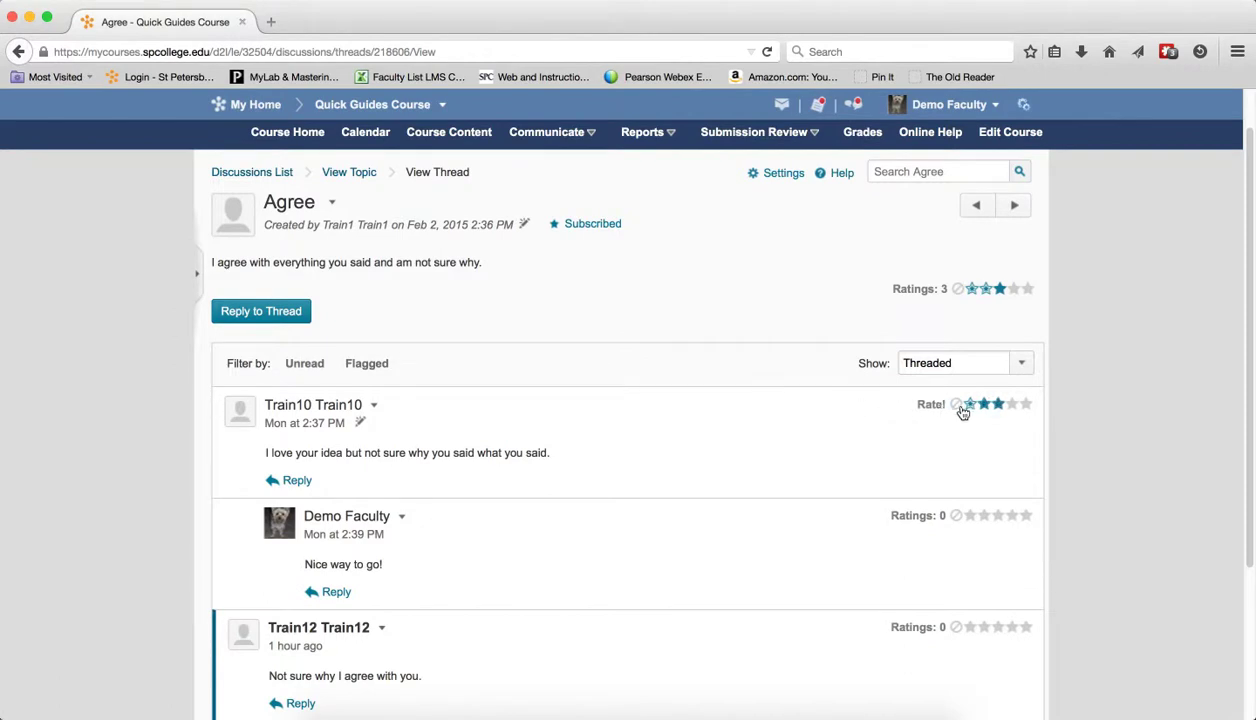
{"action": "left_click", "coordinate": [968, 404]}
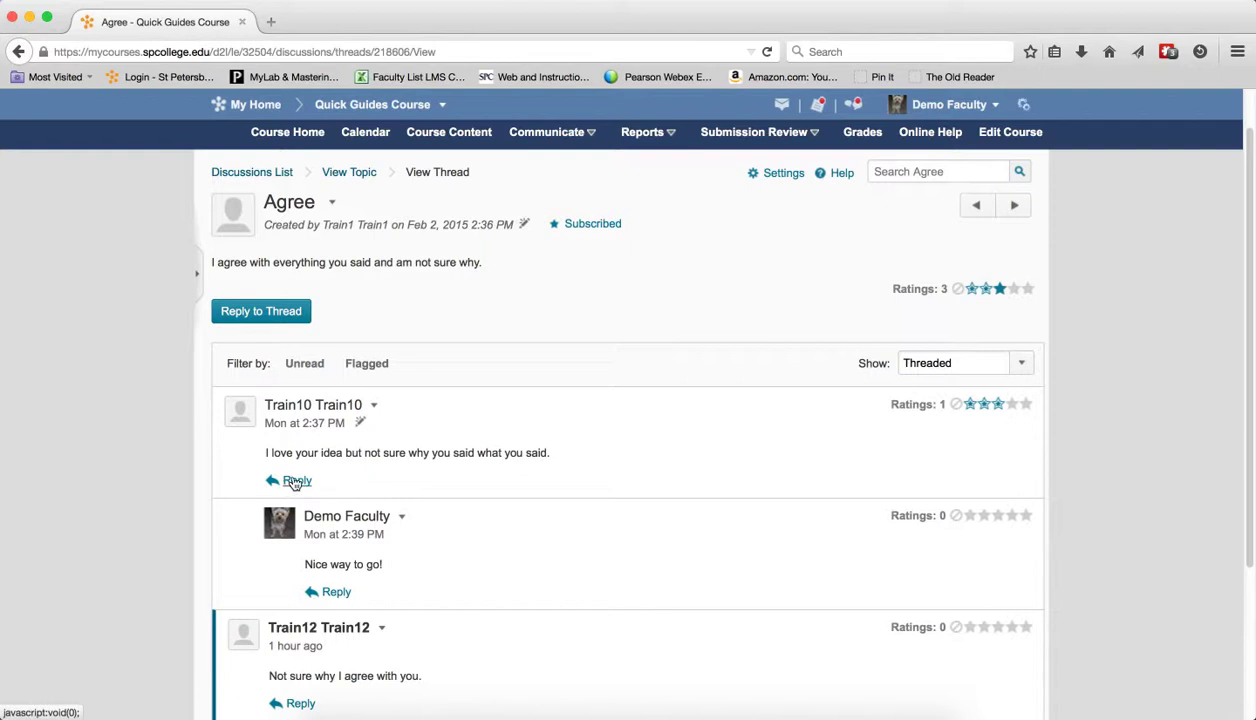
{"action": "mouse_move", "coordinate": [292, 400]}
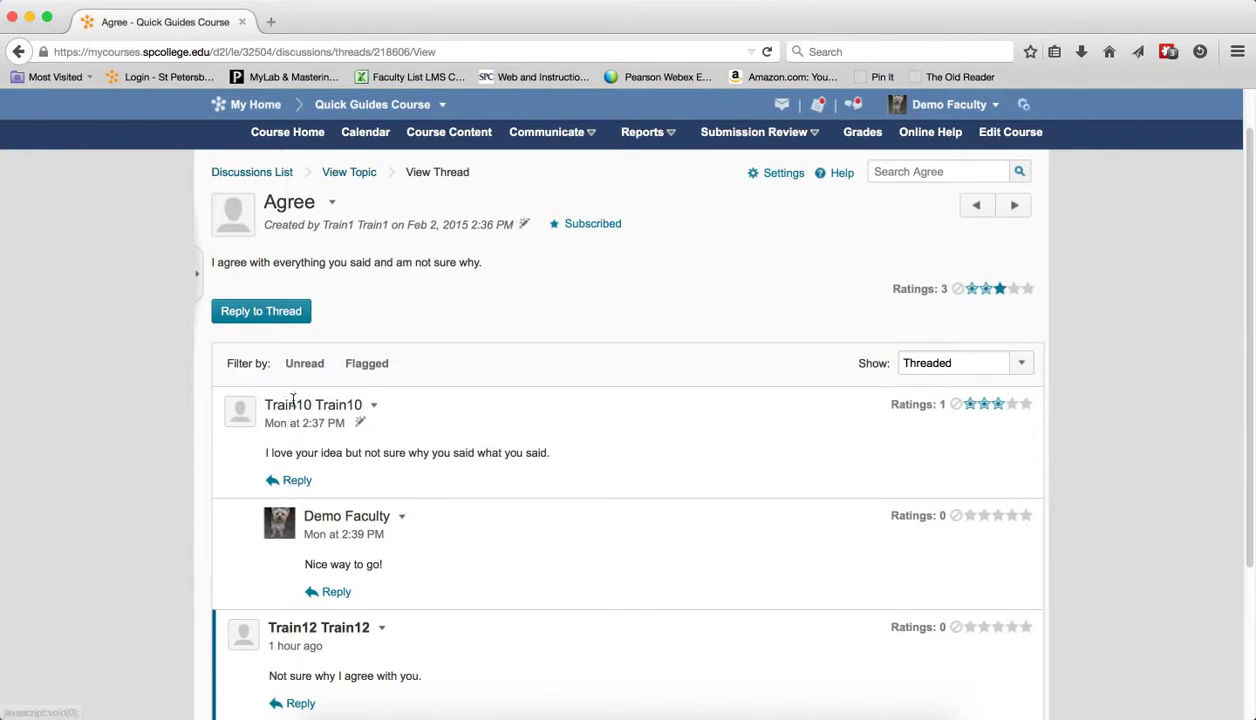
{"action": "left_click", "coordinate": [296, 480]}
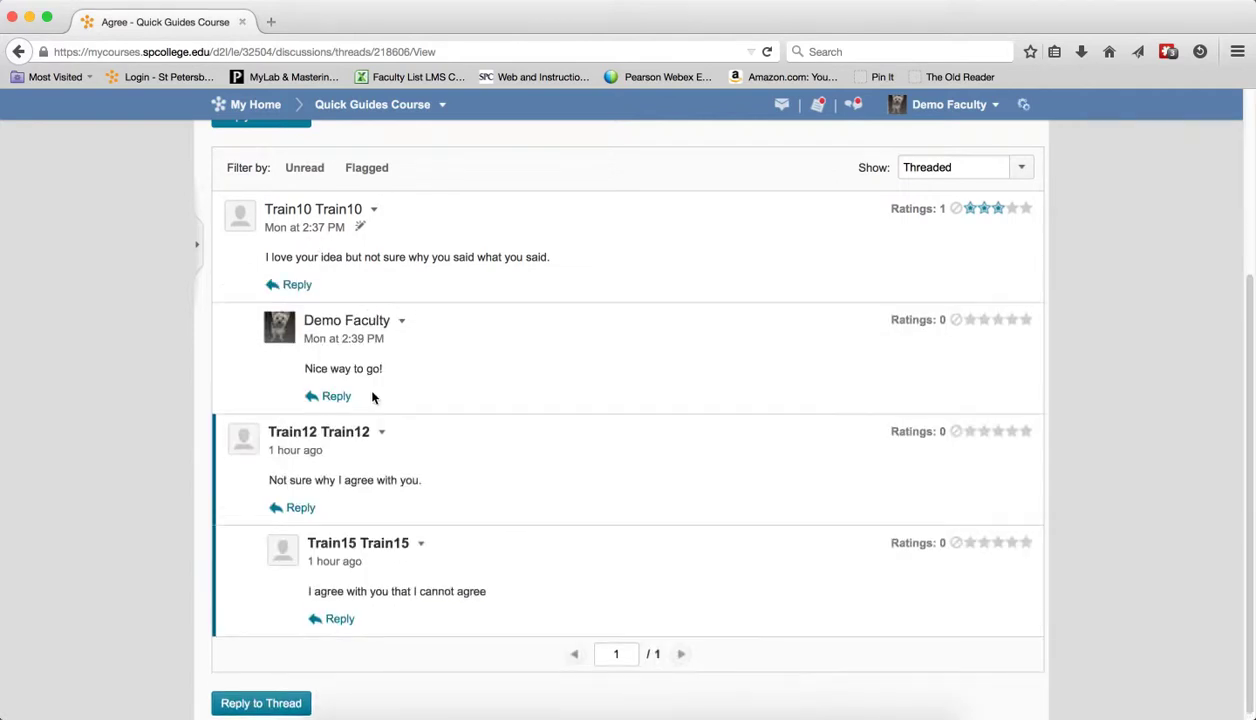
Step: Return to the Two Years Are Better Than Four topic page via the View Topic breadcrumb
{"action": "scroll", "scroll_direction": "up", "scroll_amount": 3}
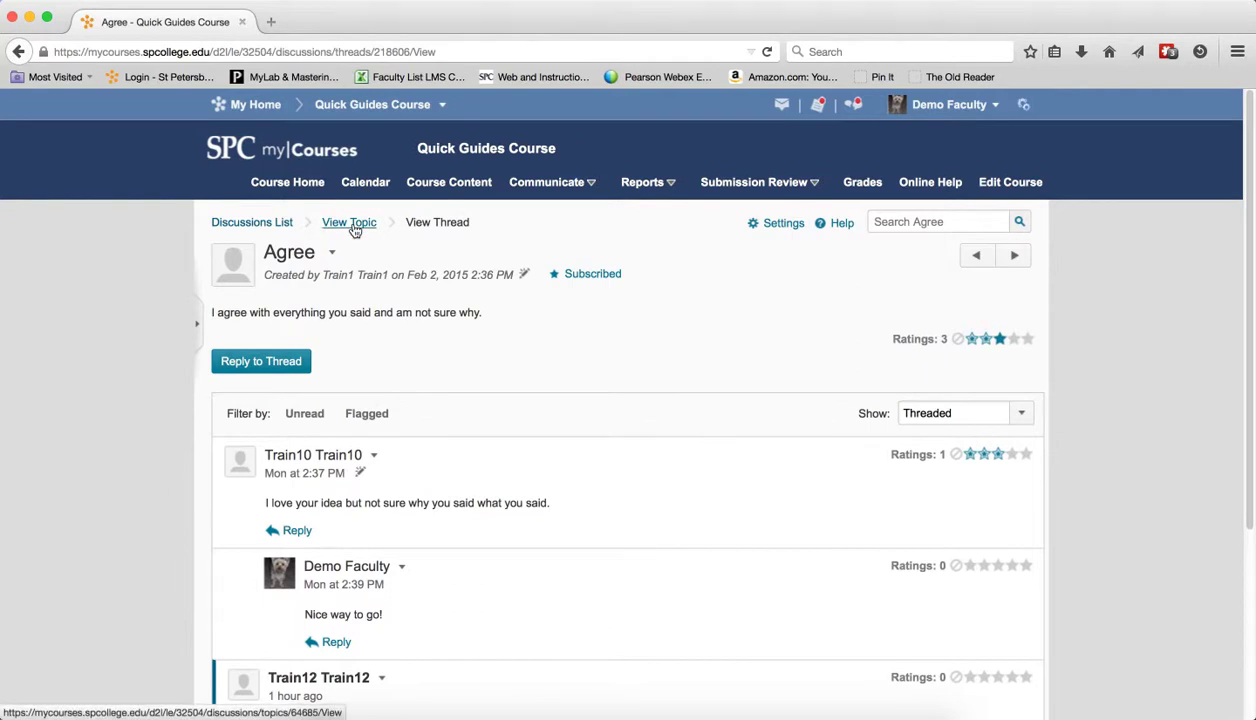
{"action": "left_click", "coordinate": [348, 222]}
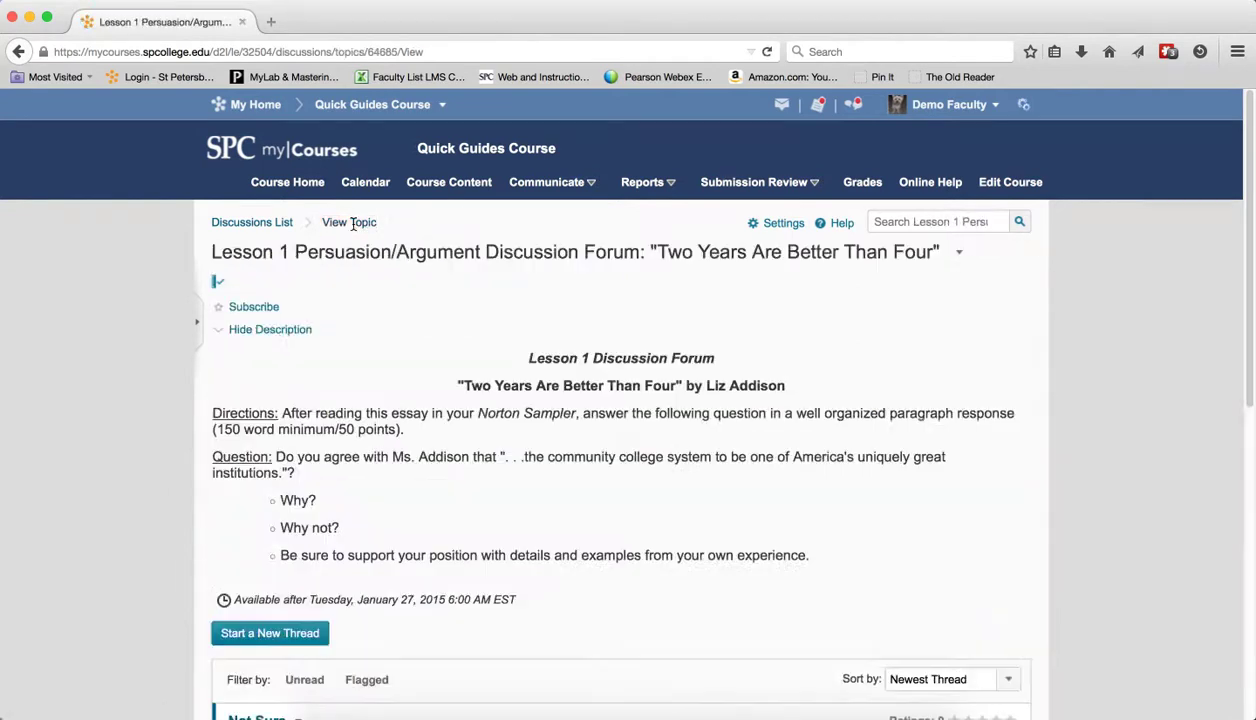